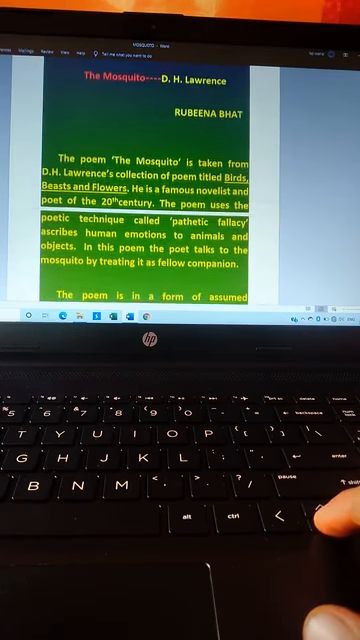
scroll(down, 3)
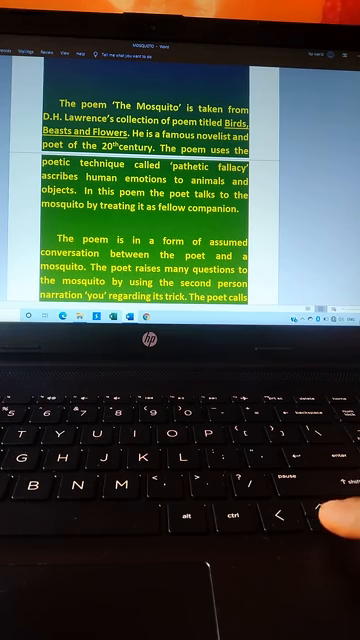
scroll(down, 3)
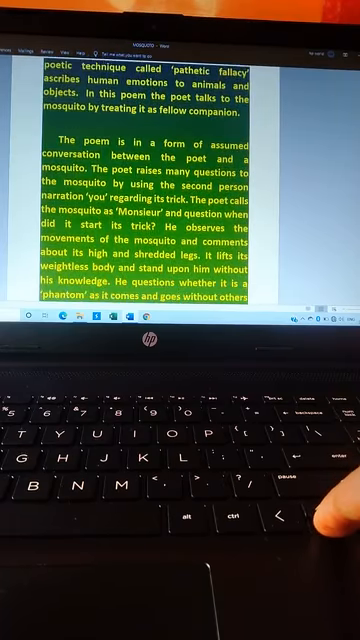
scroll(down, 3)
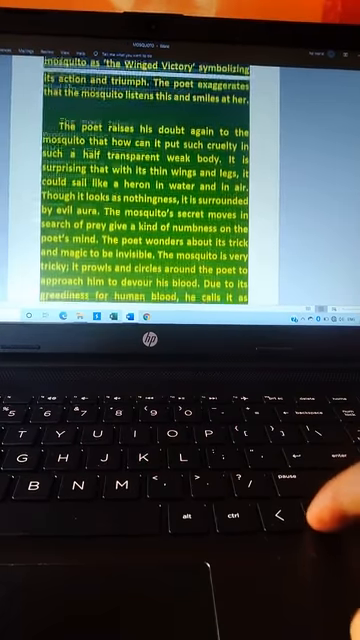
scroll(down, 3)
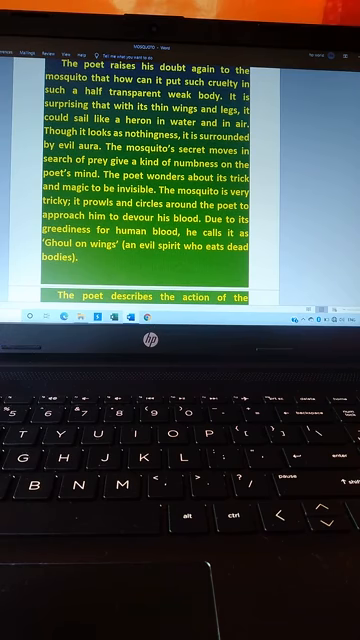
scroll(down, 3)
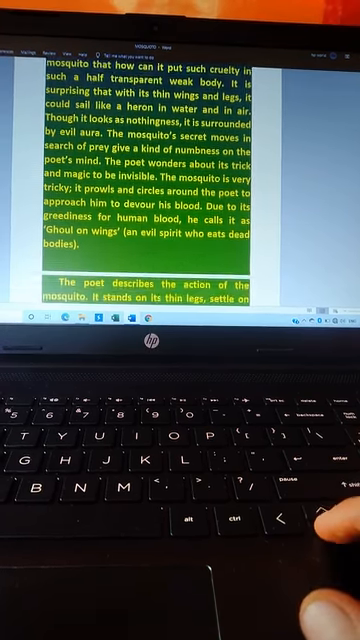
scroll(down, 3)
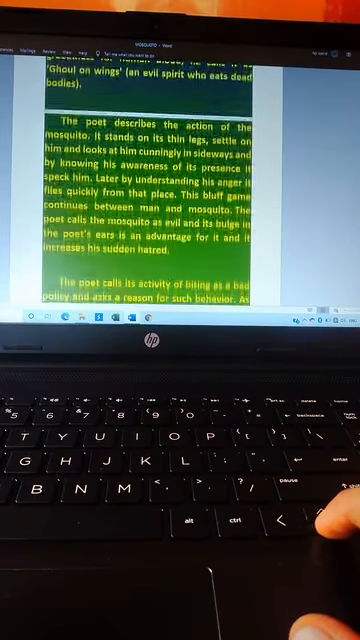
scroll(down, 3)
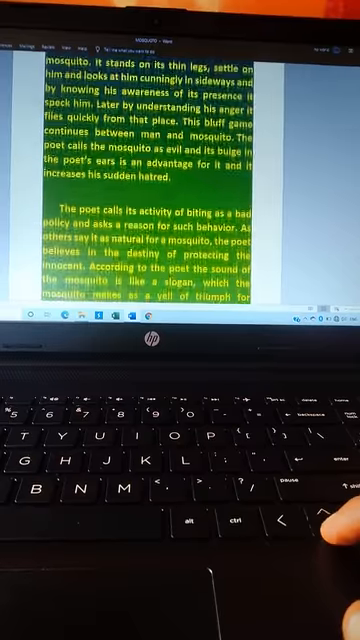
scroll(down, 3)
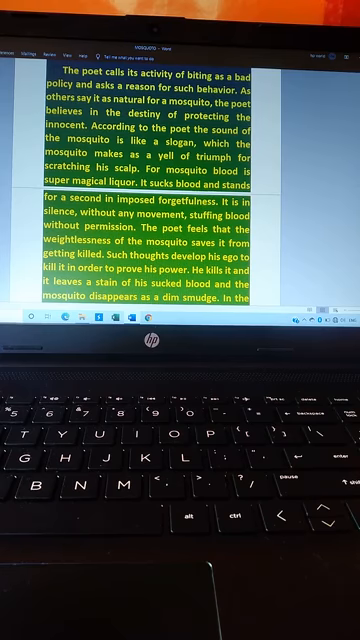
scroll(down, 3)
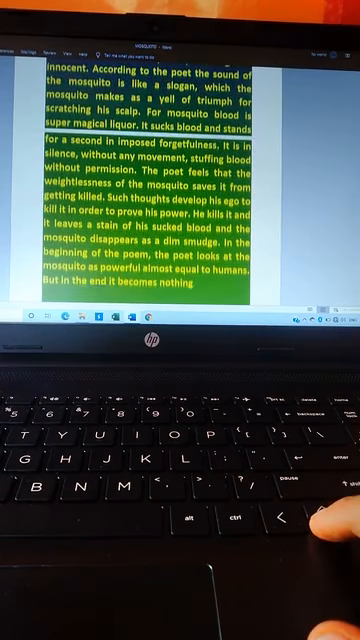
scroll(down, 3)
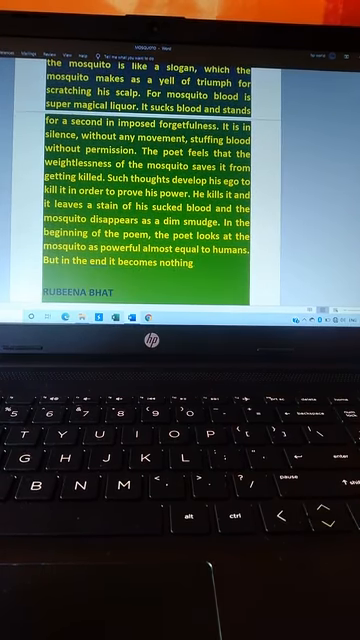